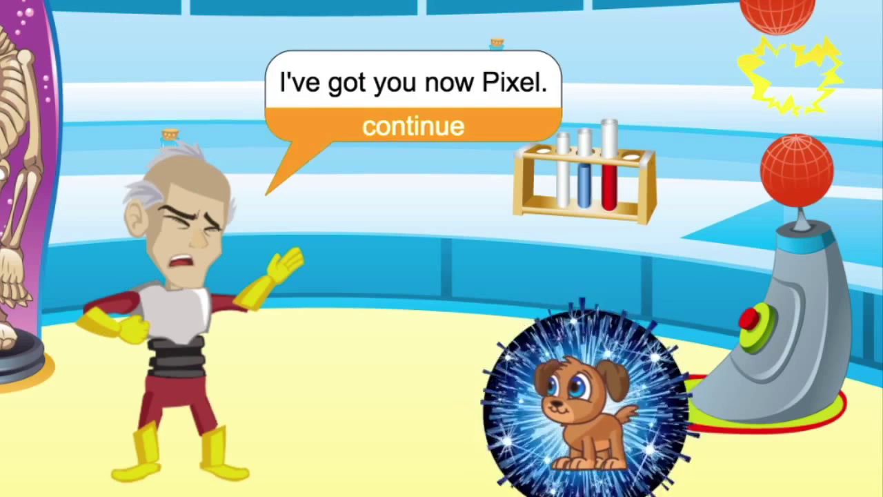
Step: Advance the story dialogue through the victory message that the lab is unlocked and Dr. Glitch beaten
click(410, 126)
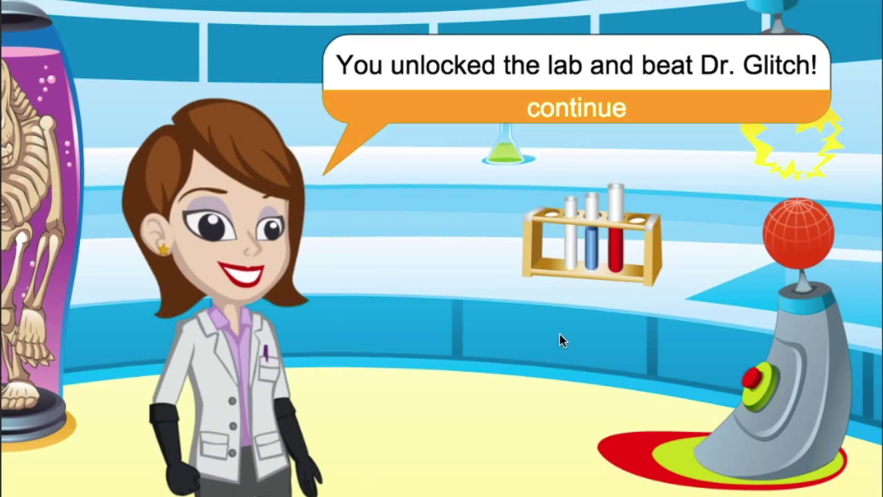
click(576, 108)
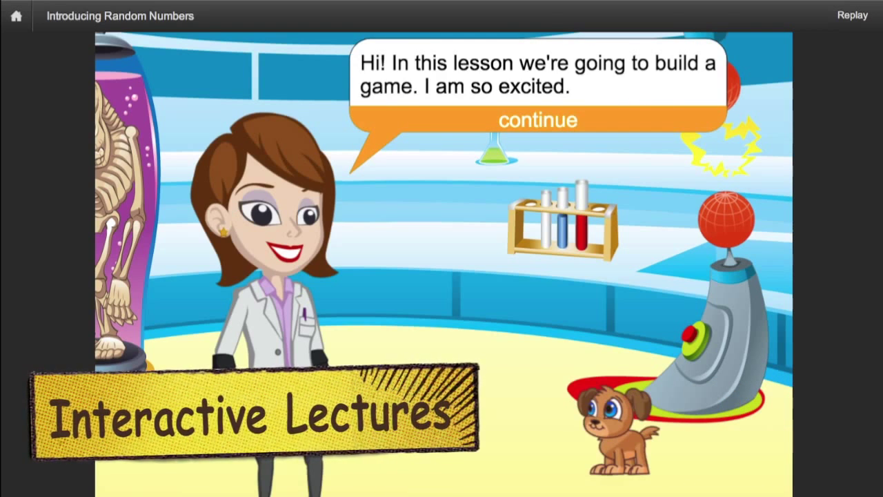
Step: Step through the lecture's dice explanation of a random number from 1 to 6
click(537, 120)
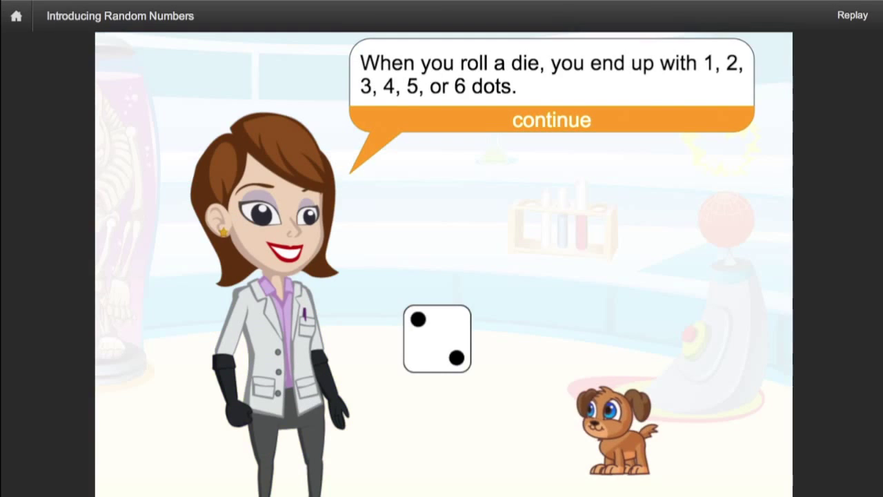
click(551, 120)
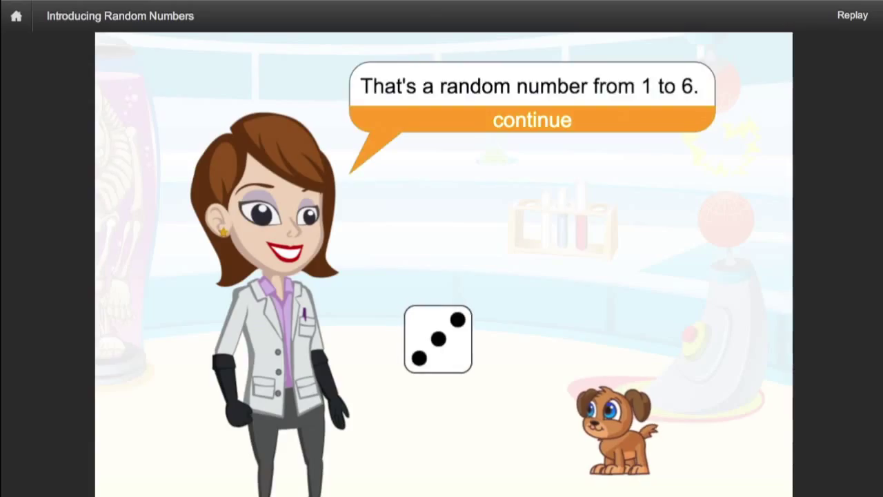
click(532, 120)
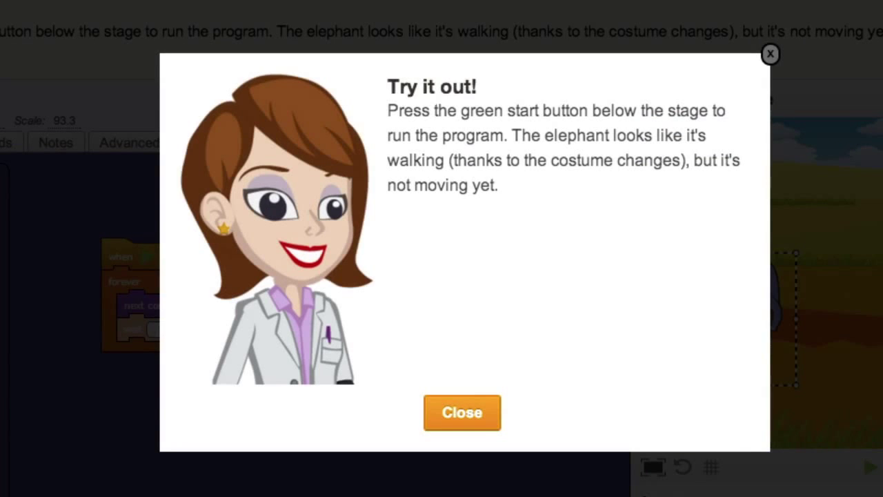
Step: Dismiss the 'Try it out!' tip and reach the Chapter 1 quiz's final question, 5 of 5
click(462, 412)
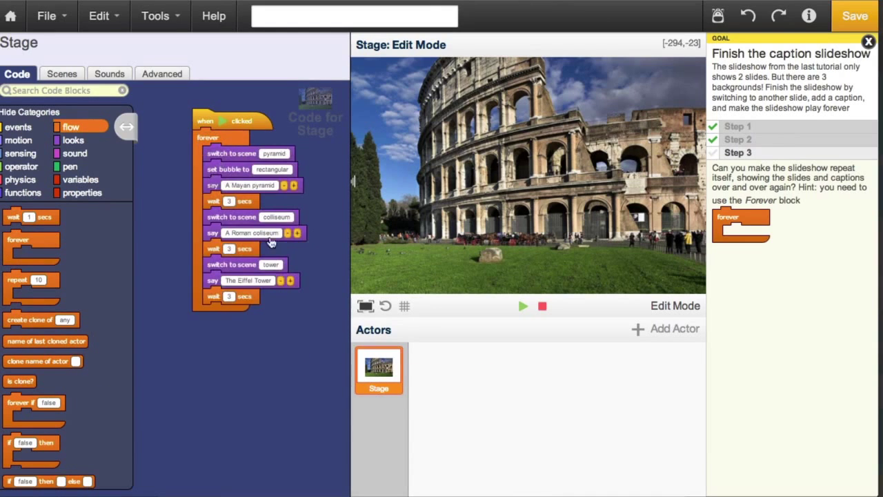
click(523, 305)
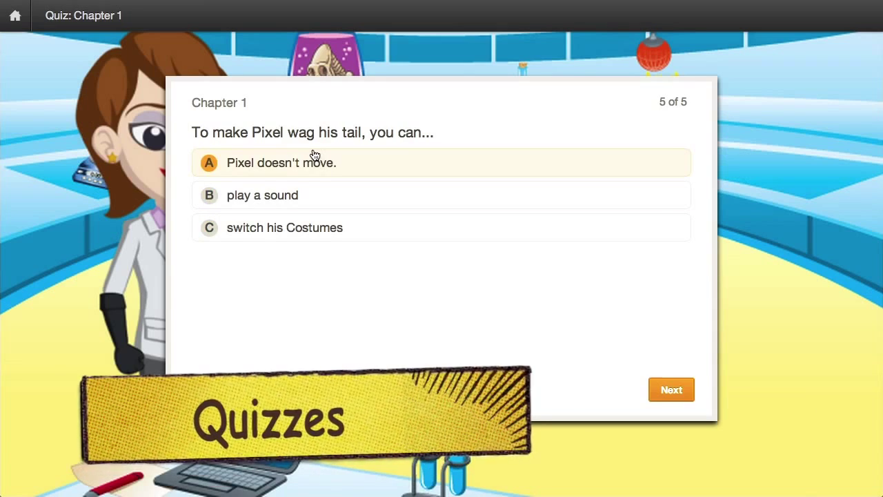
Step: Answer the Pixel tail question with option C 'switch his Costumes' and submit it
click(284, 228)
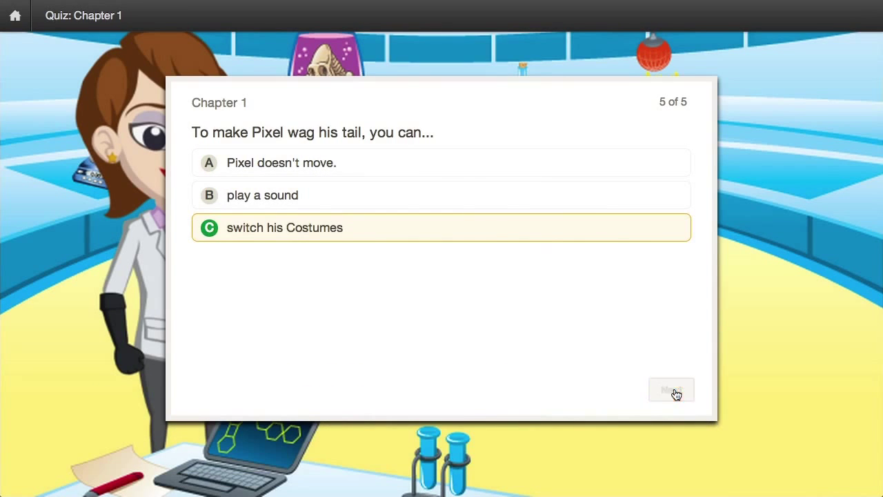
click(671, 389)
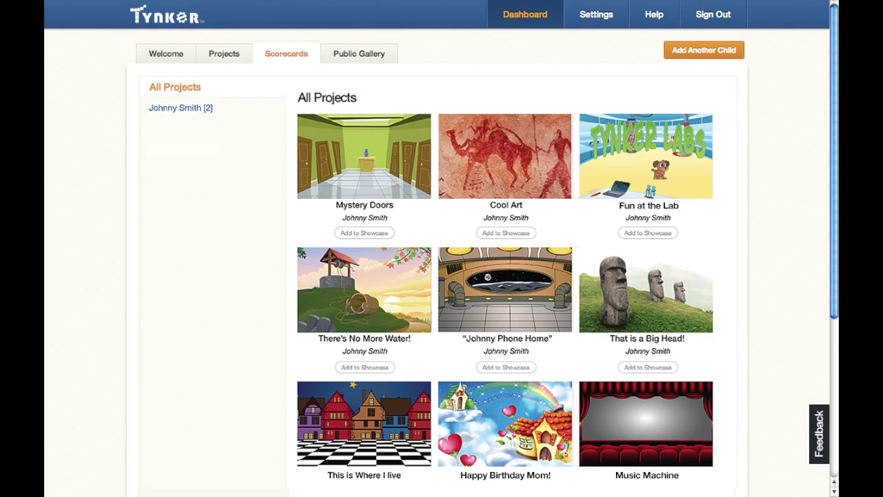
Step: Review Johnny Smith's scorecard and the Drawing Badge's concepts, then return to All Projects
click(181, 108)
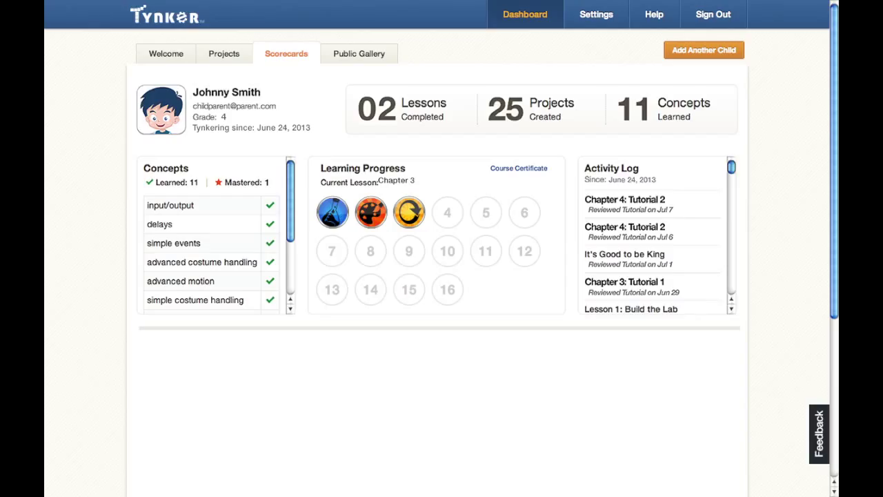
click(331, 212)
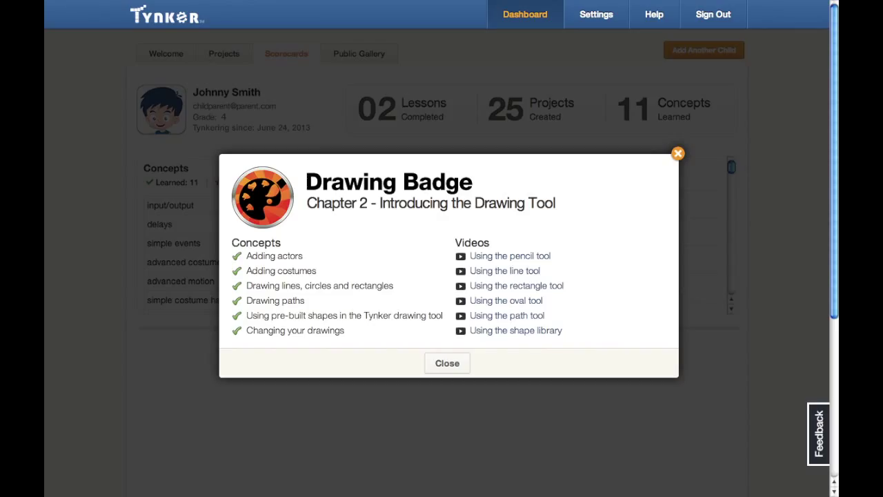
click(447, 362)
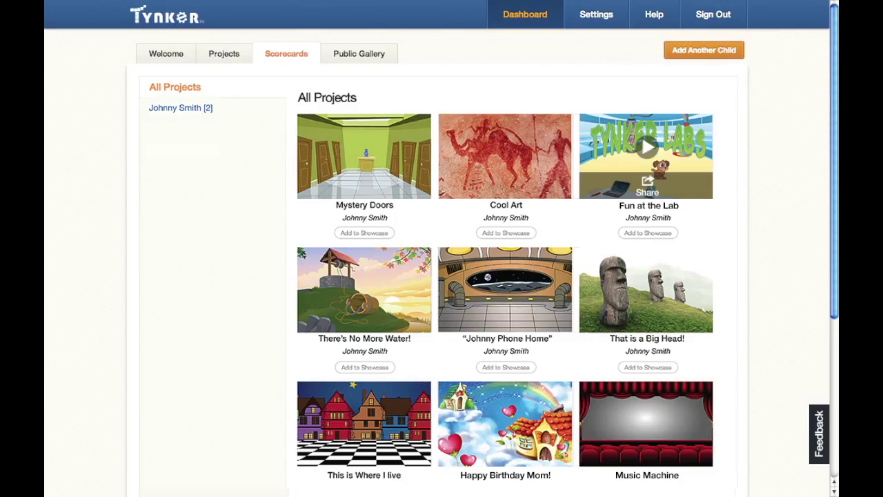
Step: Open the 'Fun at the Lab' project as its Lesson 1: Exercise preview
click(646, 155)
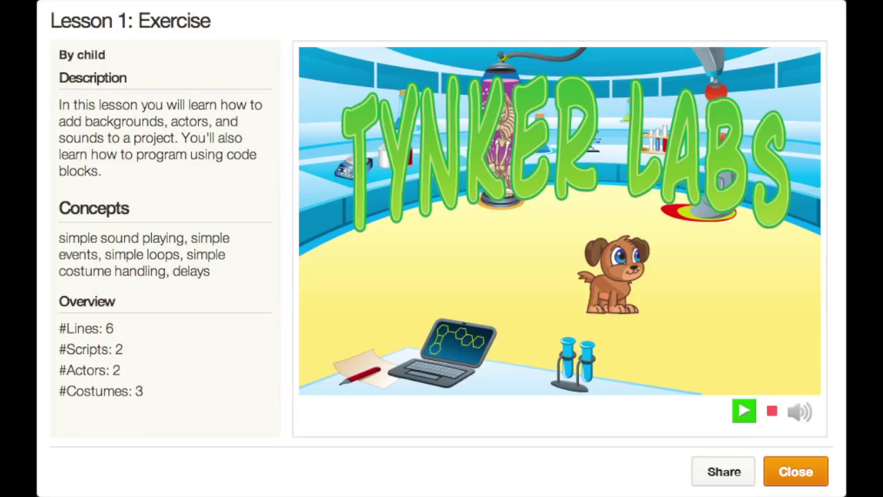